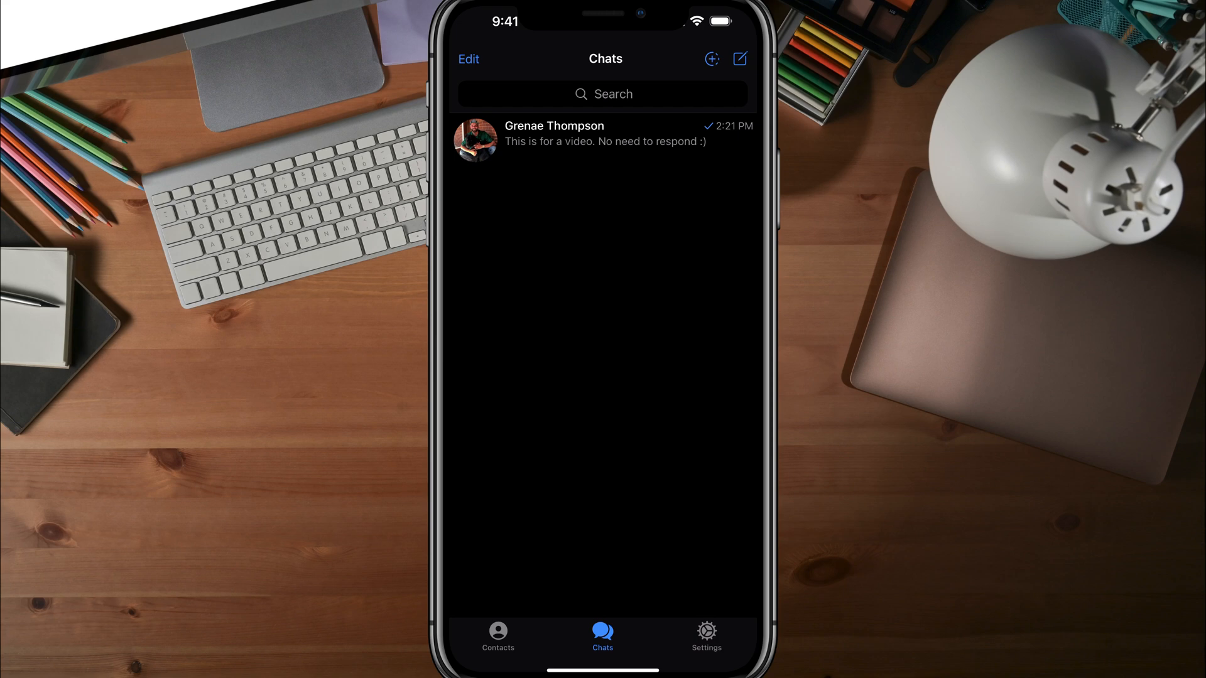
- Go to Telegram's Settings and reach Privacy and Security
click(705, 634)
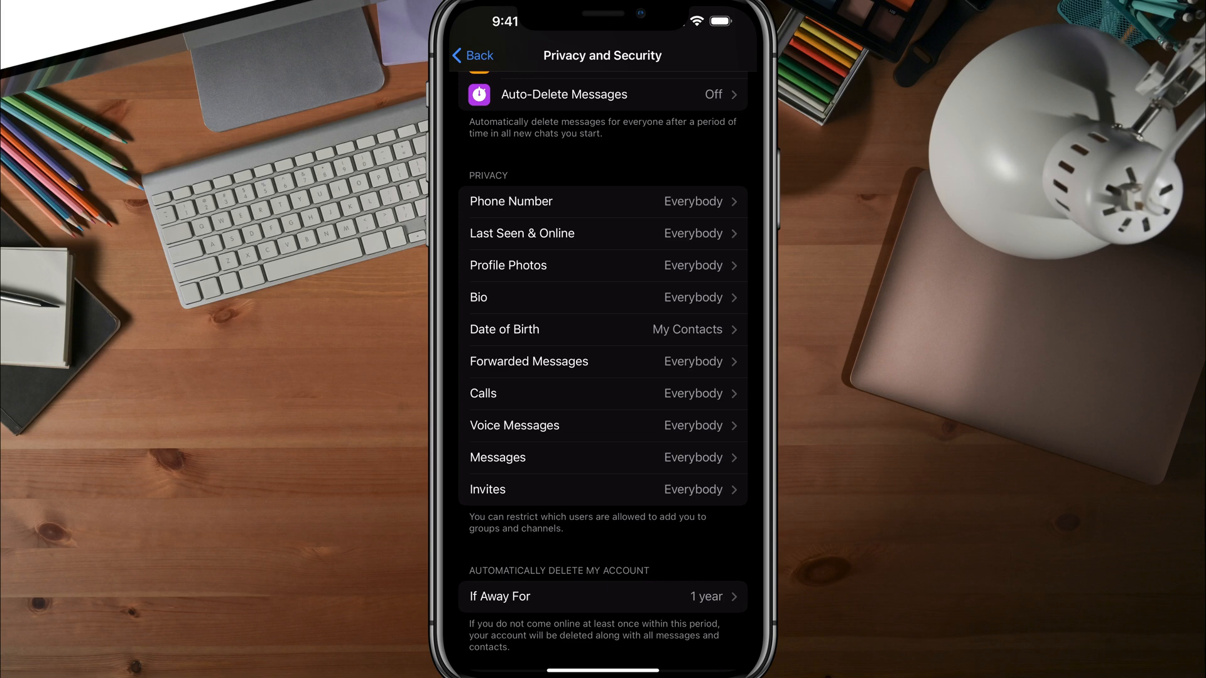
- Limit Phone Number visibility to My Contacts, exposing the exception lists
click(603, 201)
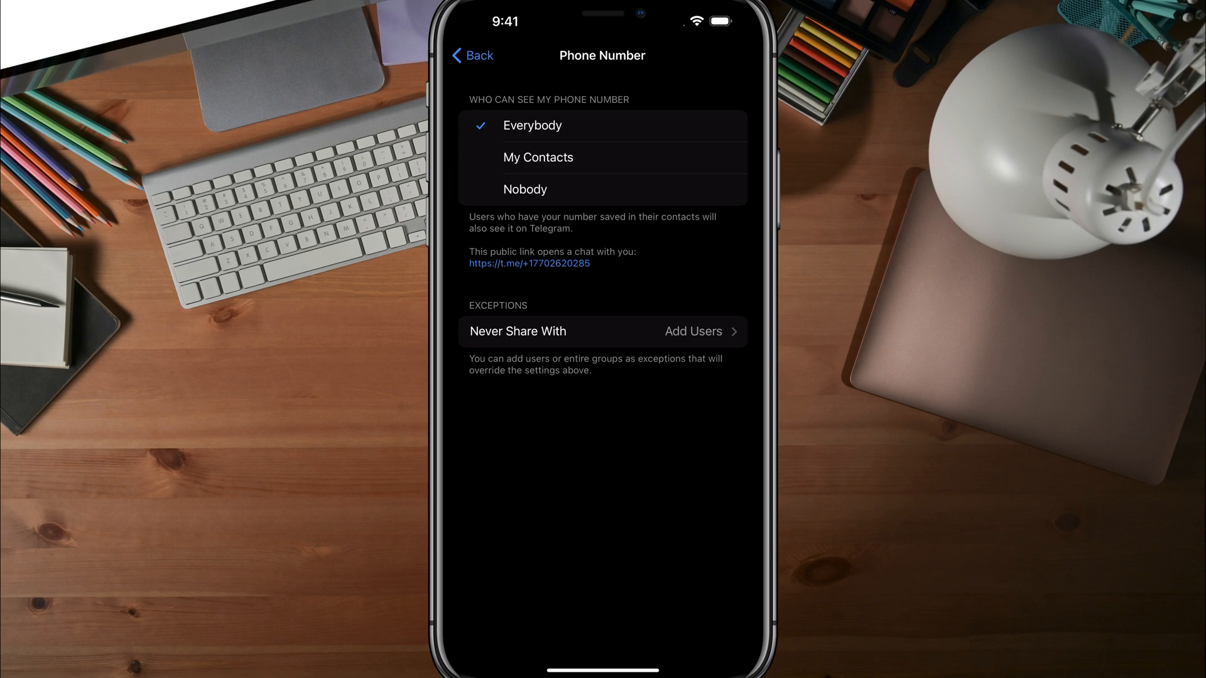
click(537, 157)
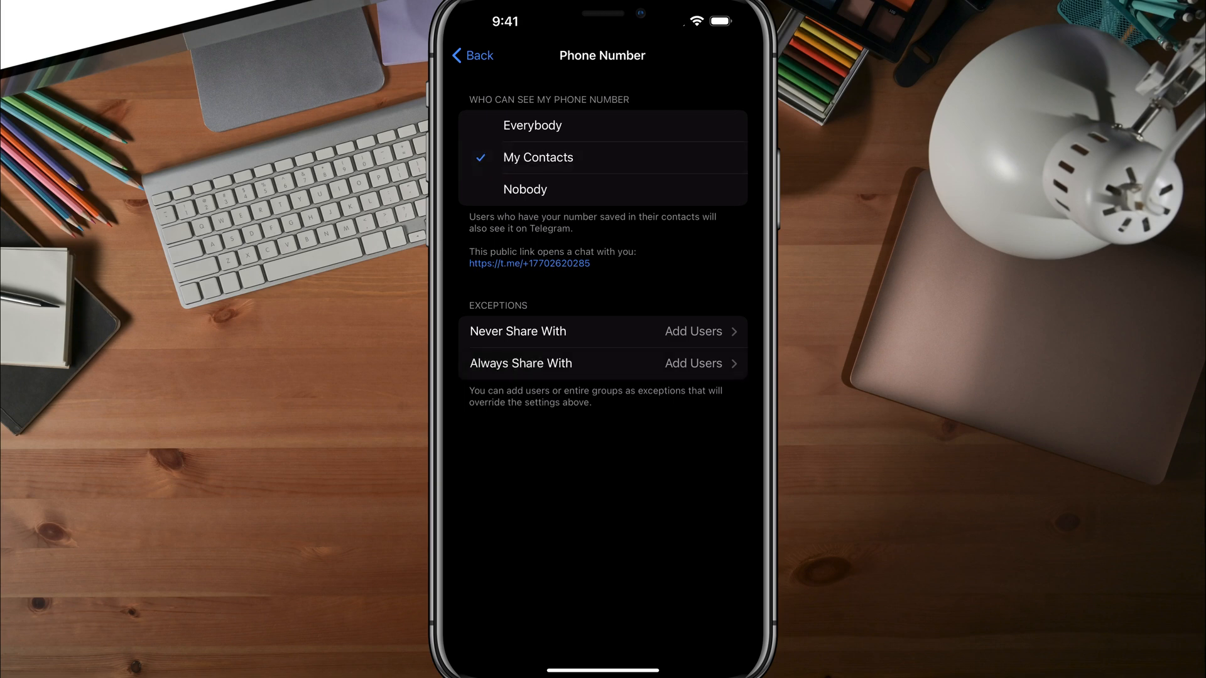
- Choose Nobody and start adding users under Always Share With
click(525, 189)
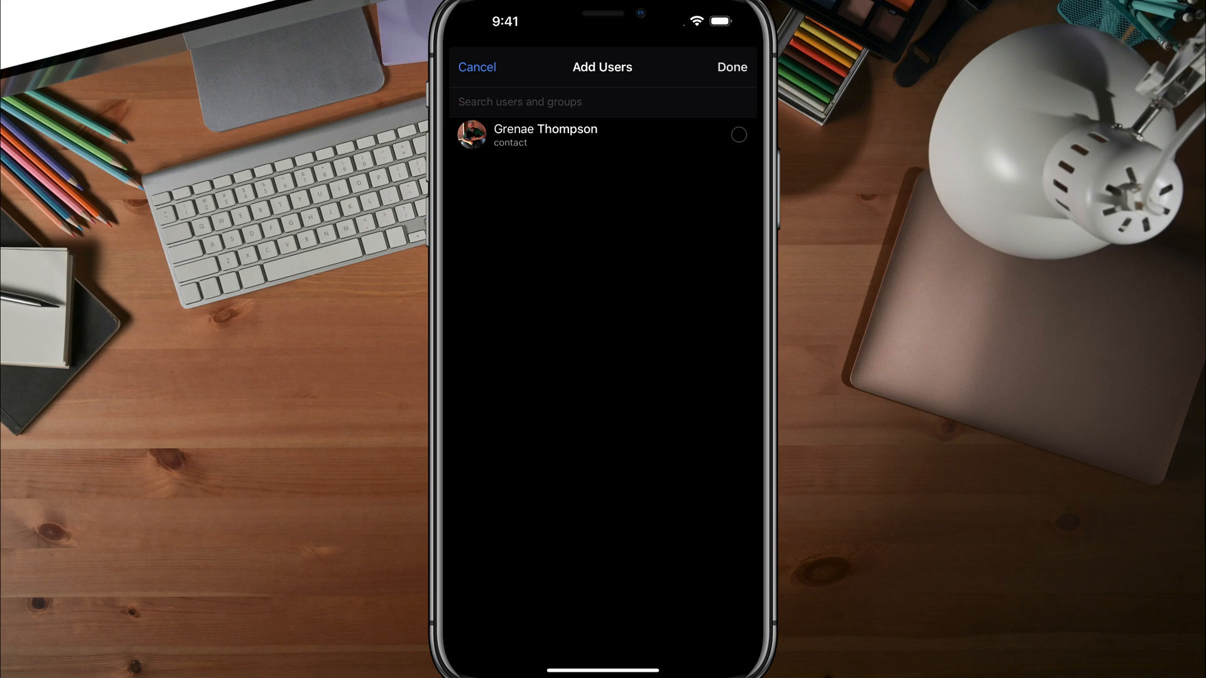
- Add the listed contact to Always Share With and confirm with Done
click(602, 136)
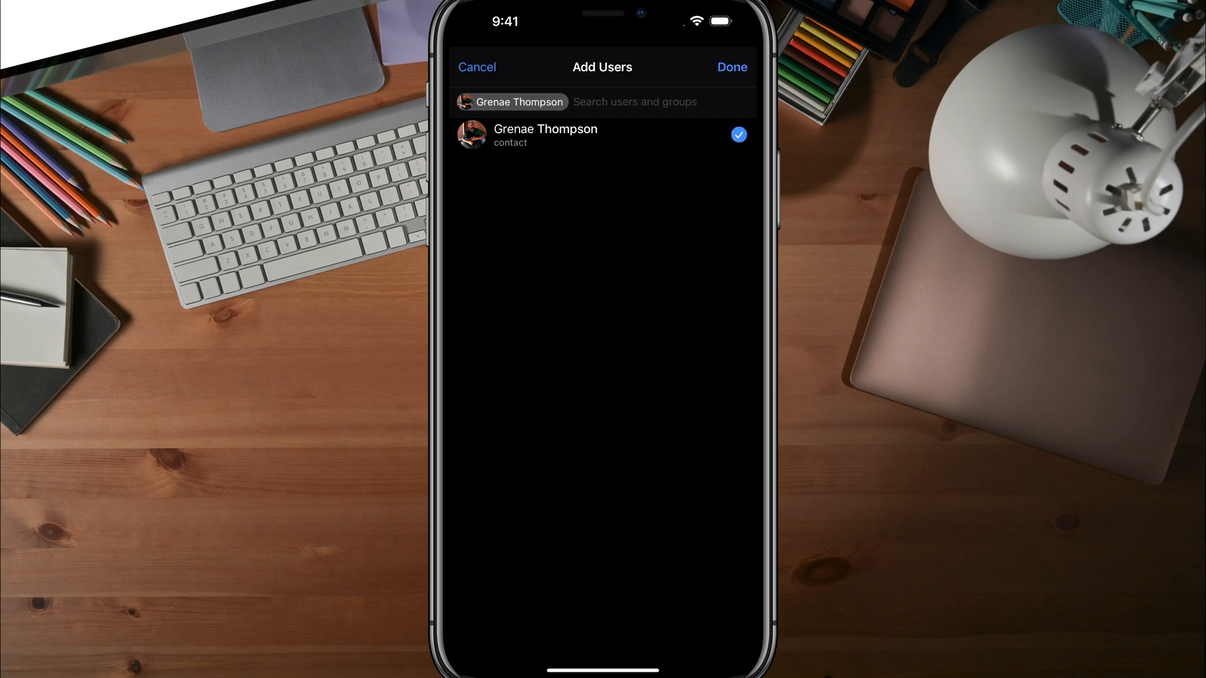
click(731, 67)
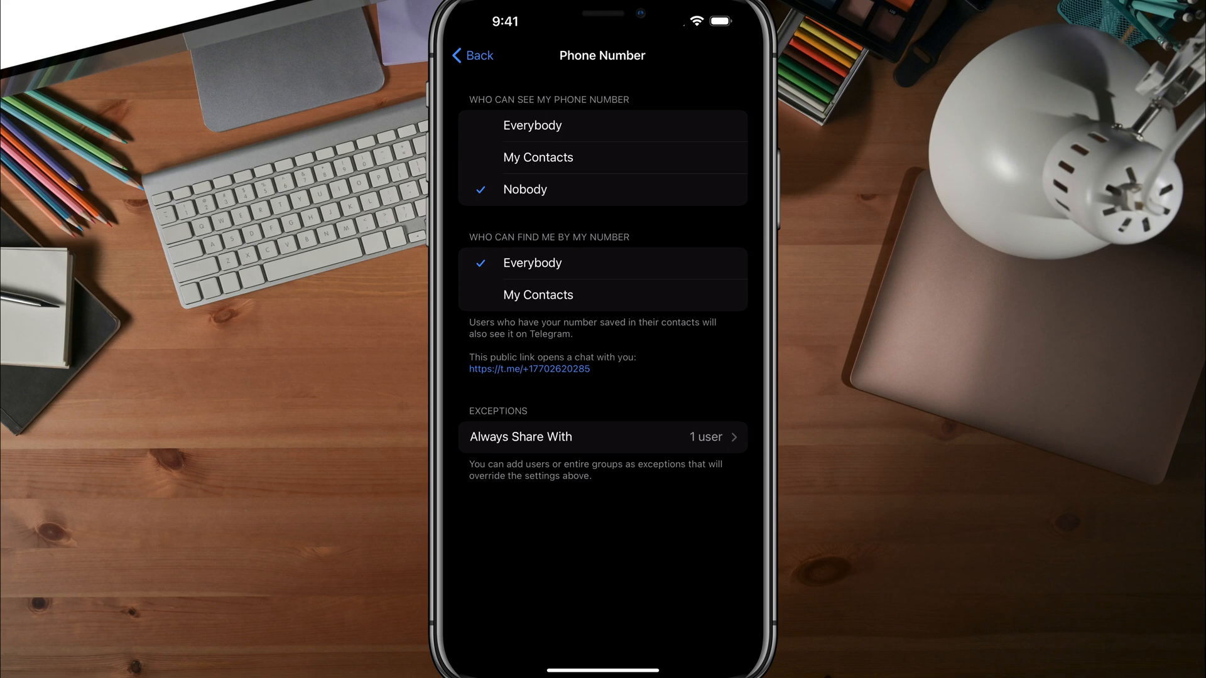